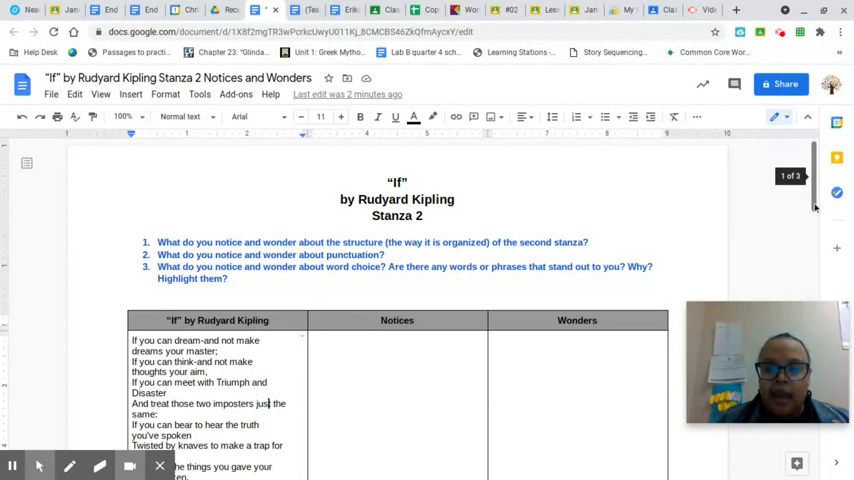
Select the word 'knaves' in the poem
scroll(down, 3)
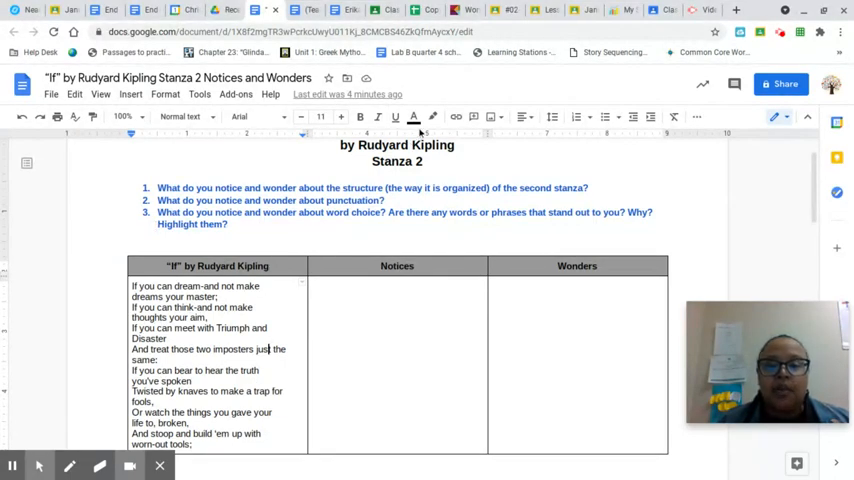
click(433, 117)
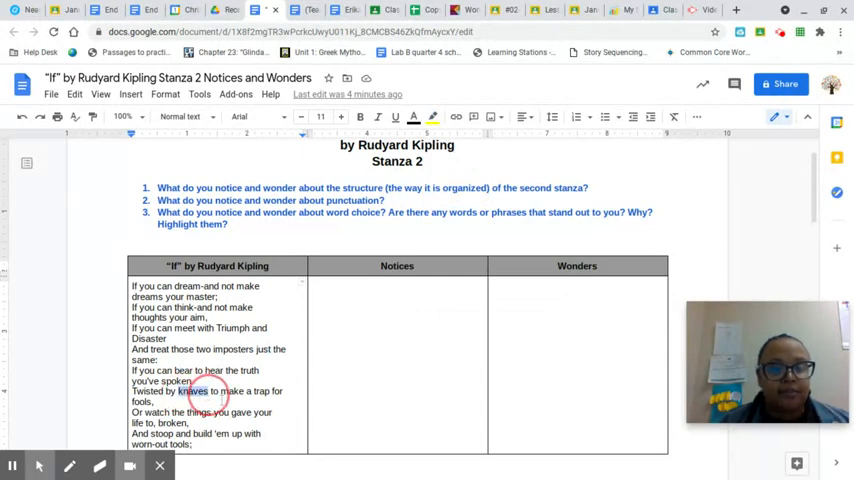
double_click(192, 391)
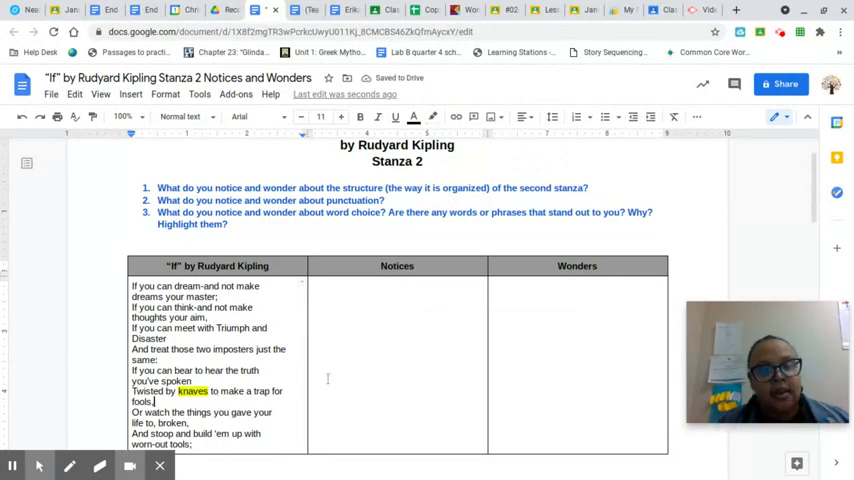
double_click(192, 391)
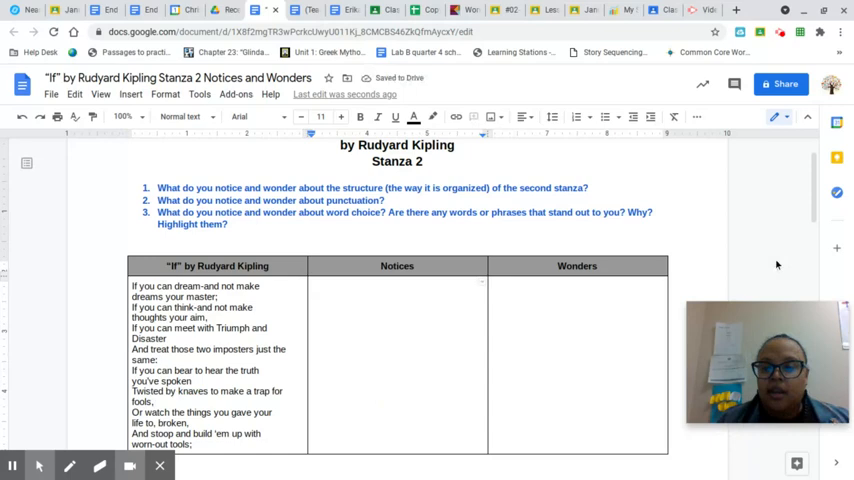
Cut 'Create a text box and write this in the' from the first comparison bullet
scroll(down, 3)
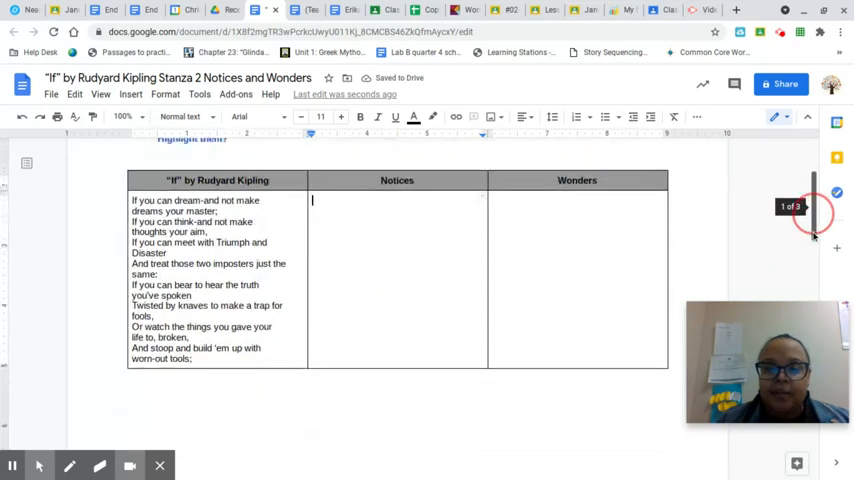
scroll(down, 3)
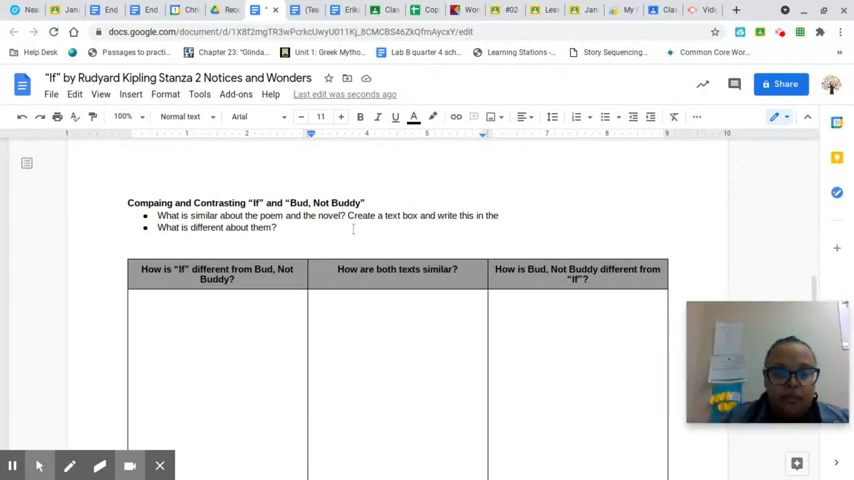
drag(347, 215, 499, 215)
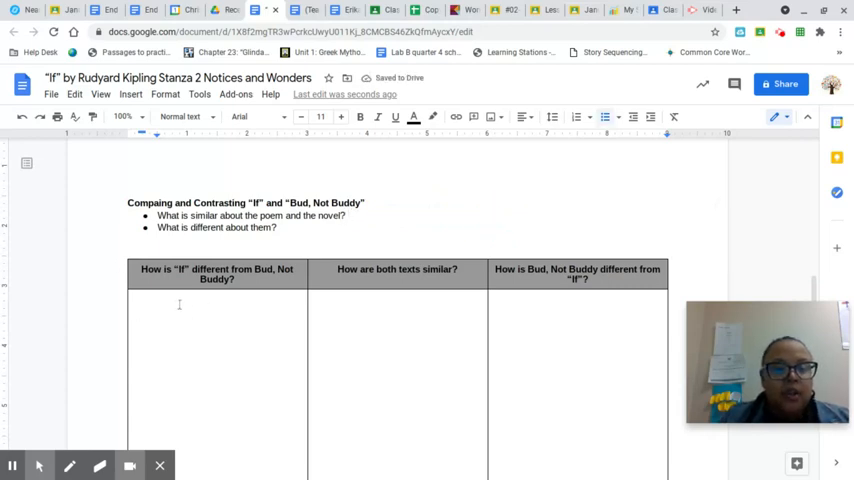
mouse_move(508, 360)
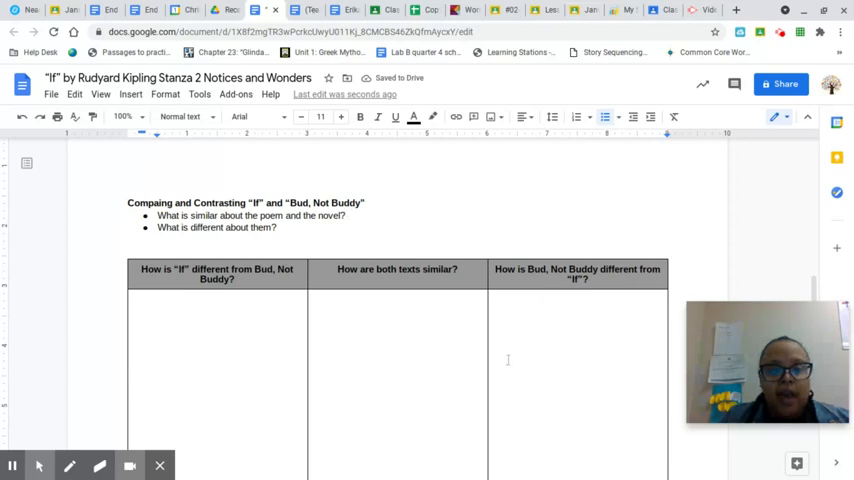